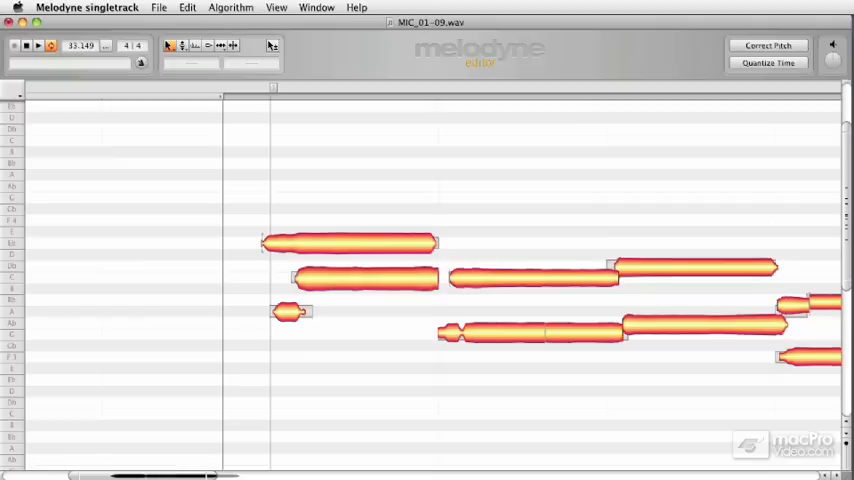
mouse_move(240, 216)
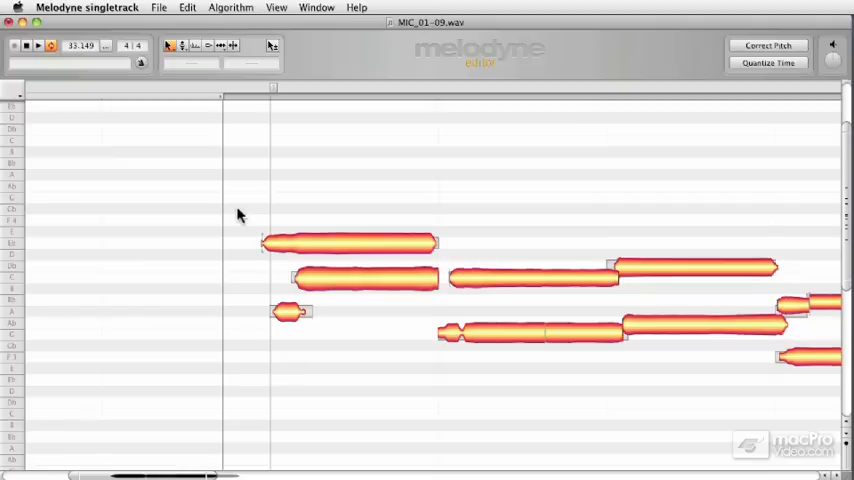
Select all the vocal notes in the editor via the note context menu
left_click(38, 44)
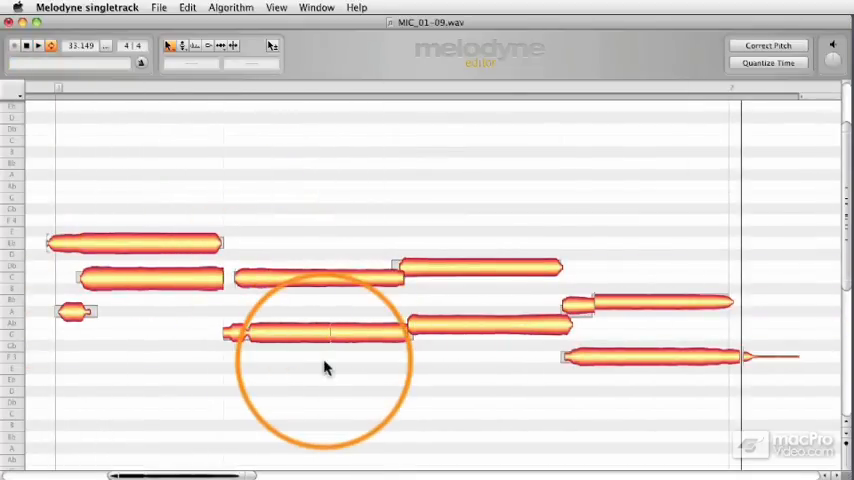
right_click(324, 368)
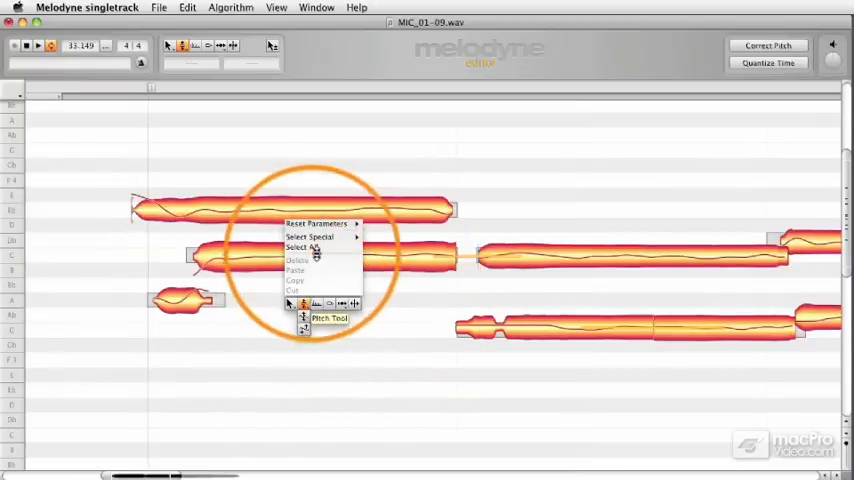
left_click(306, 246)
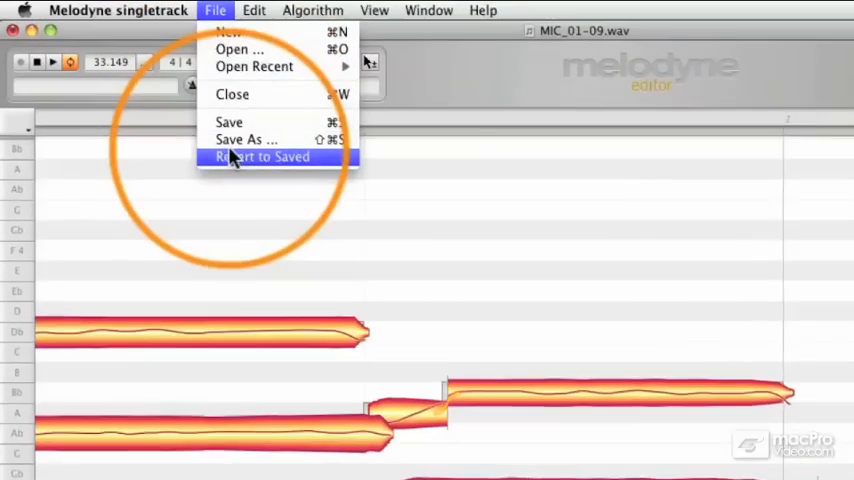
Save a copy as a MIDI File named MIC_MIDI
left_click(246, 140)
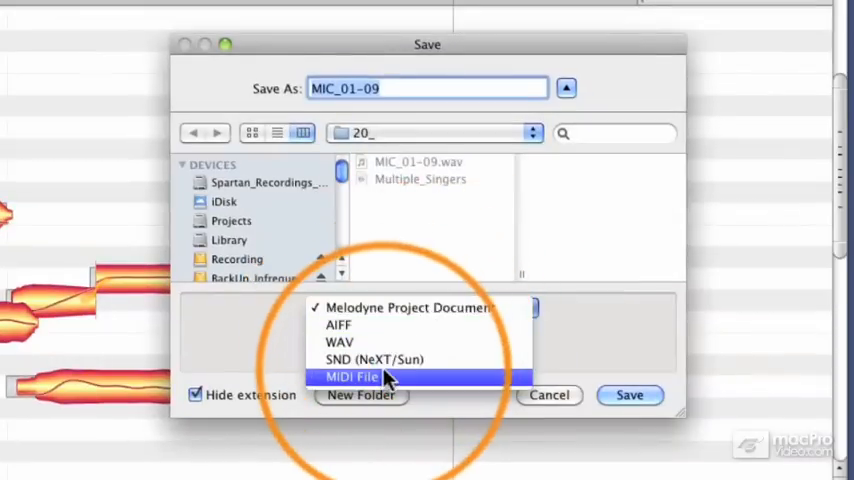
left_click(352, 376)
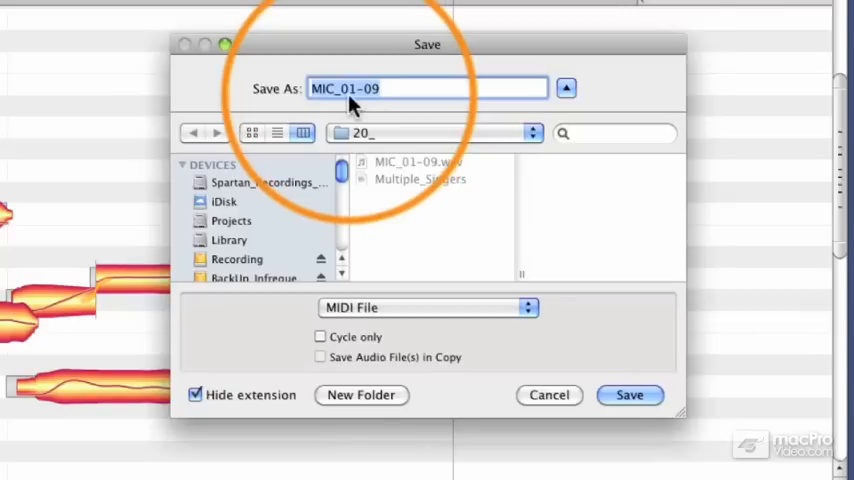
type("MIC_")
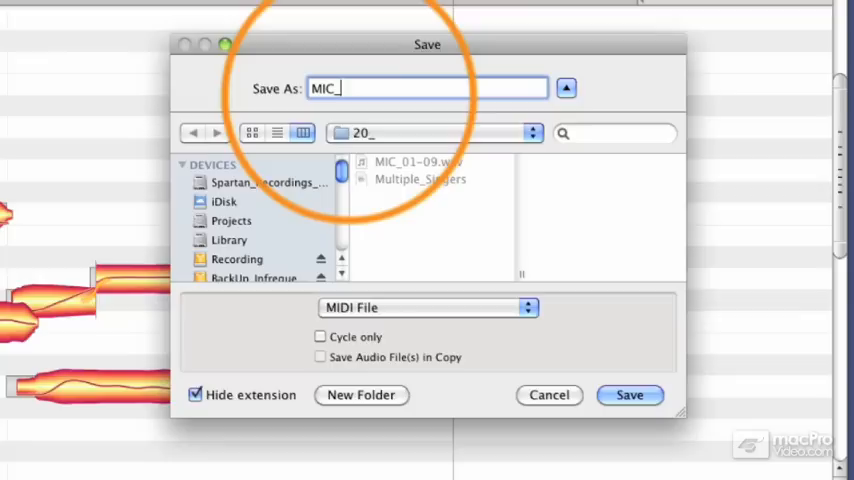
type("MIDI")
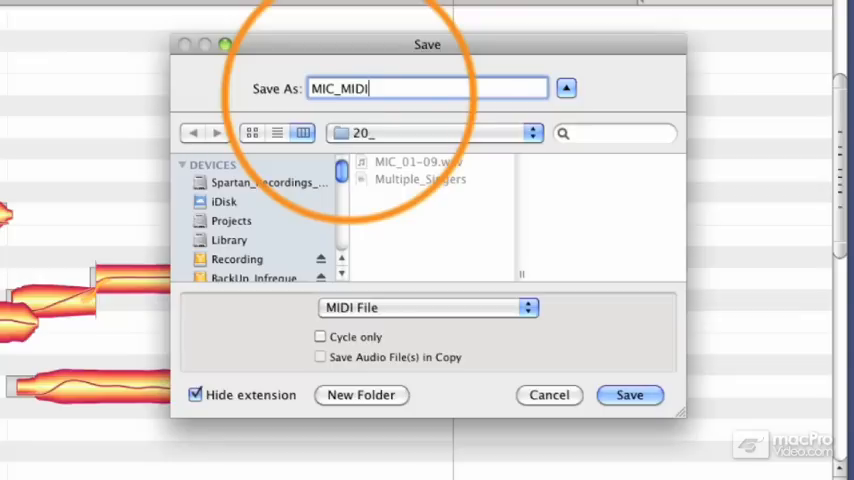
left_click(628, 394)
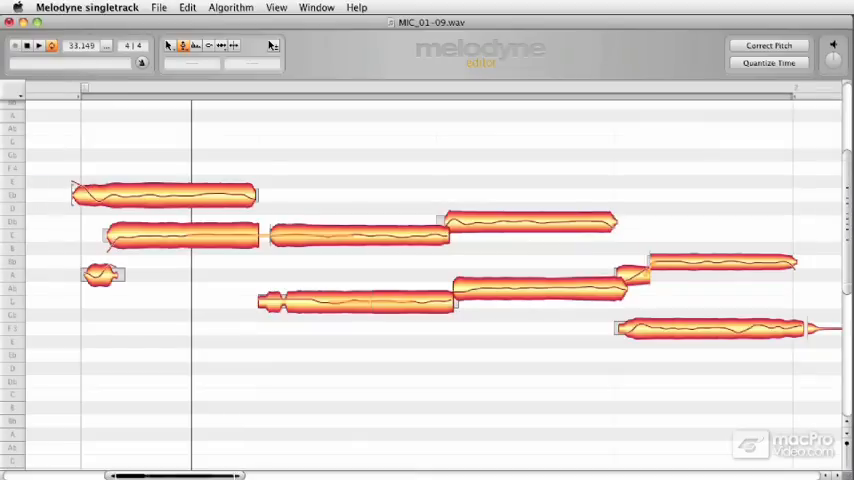
mouse_move(184, 290)
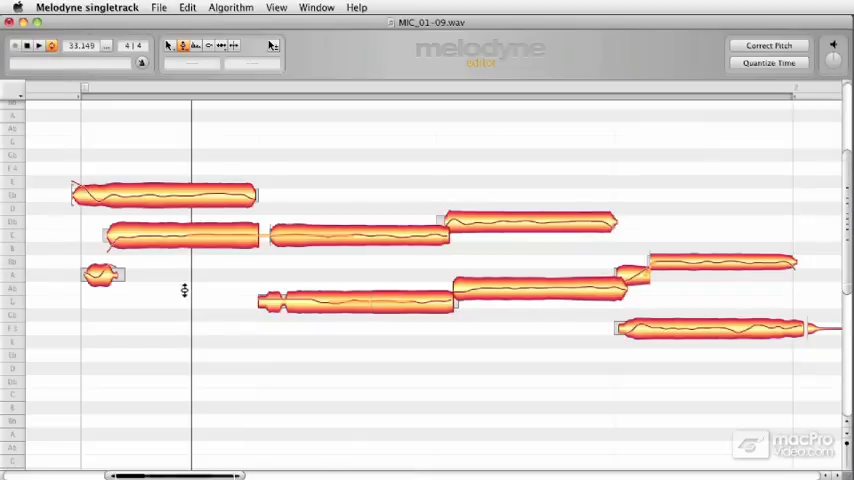
Duplicate the opening note and drag the copy up to a higher pitch for the new harmony part
left_click(144, 192)
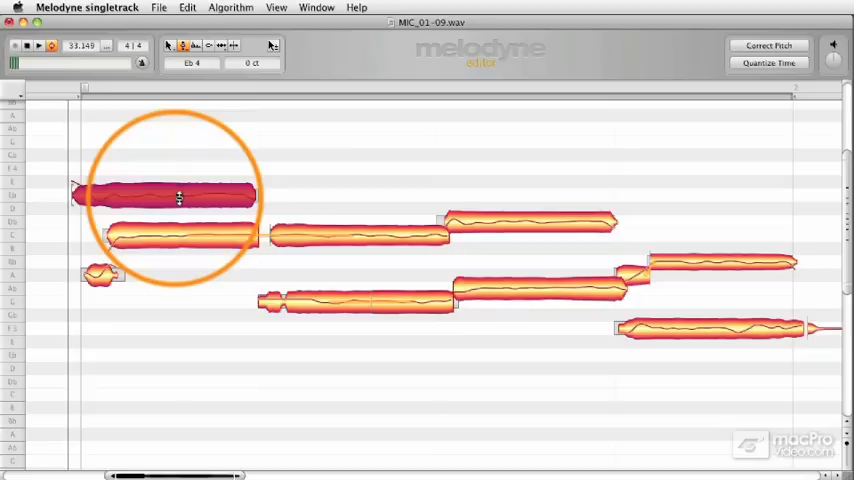
left_click_drag(164, 196, 184, 156)
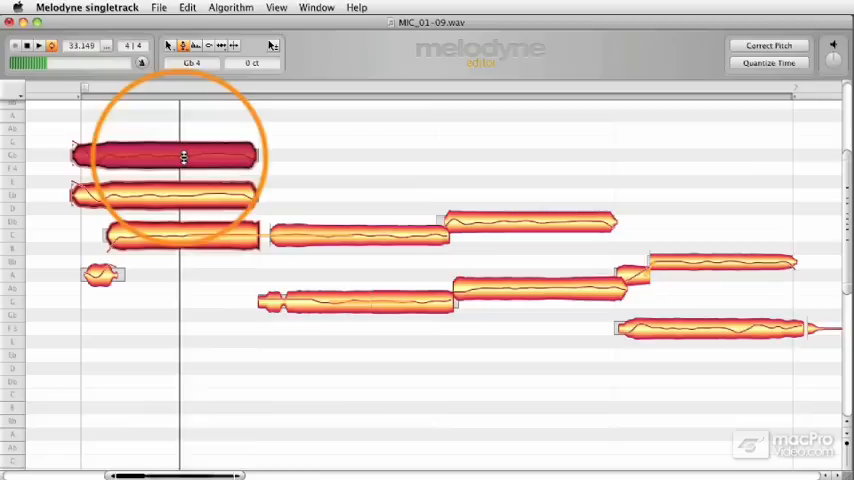
left_click_drag(164, 156, 164, 130)
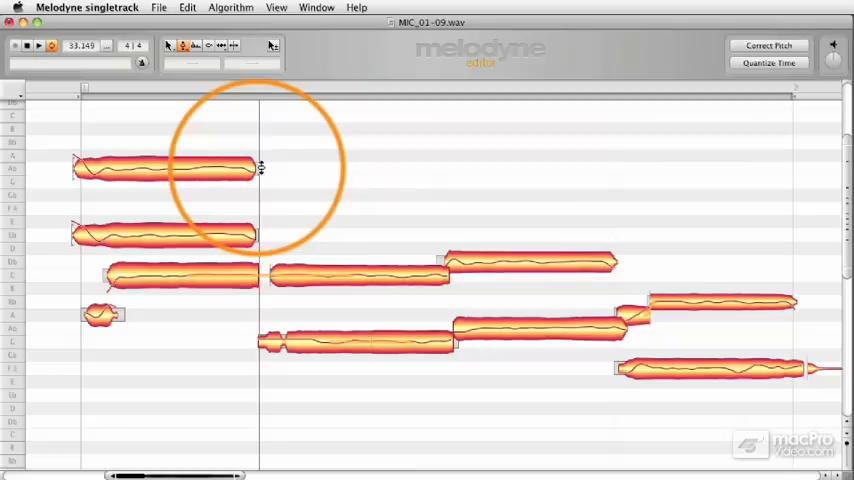
mouse_move(256, 166)
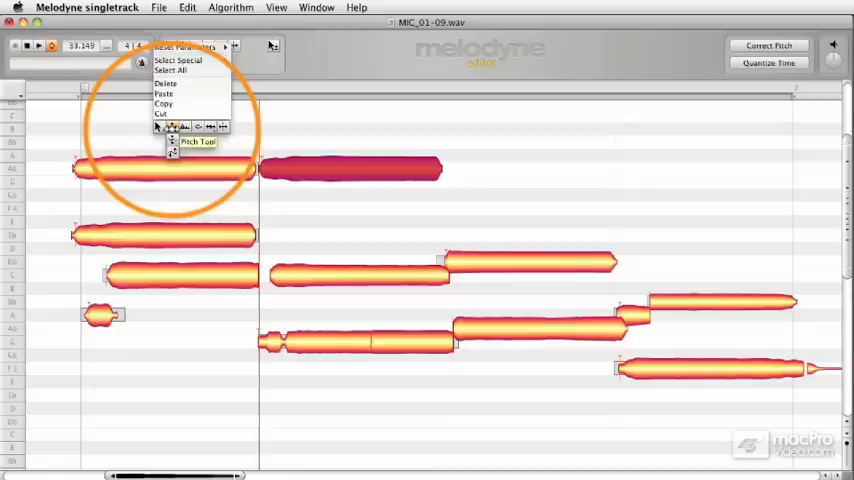
Paste a copied note after the first upper note and nudge it into place in the harmony line
left_click(196, 140)
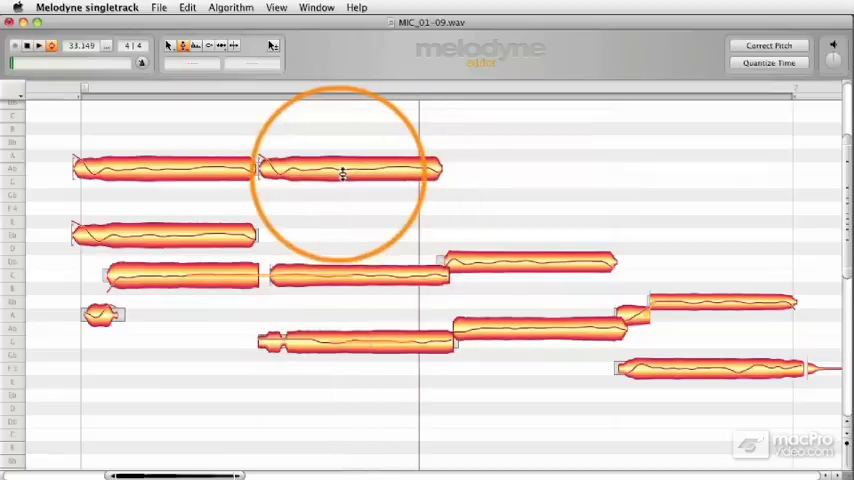
left_click(350, 170)
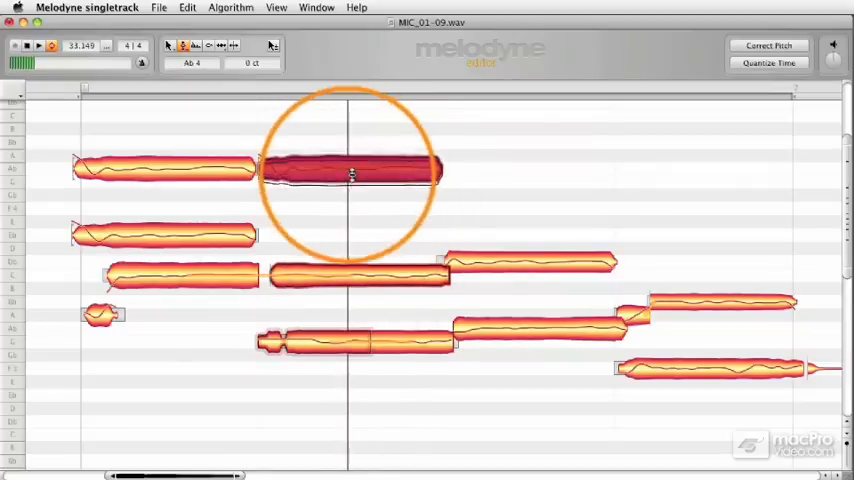
left_click_drag(350, 172, 350, 184)
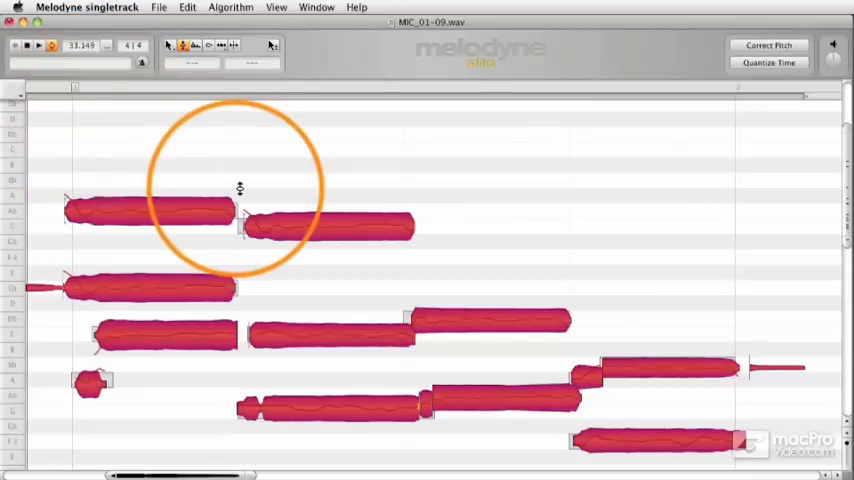
mouse_move(584, 122)
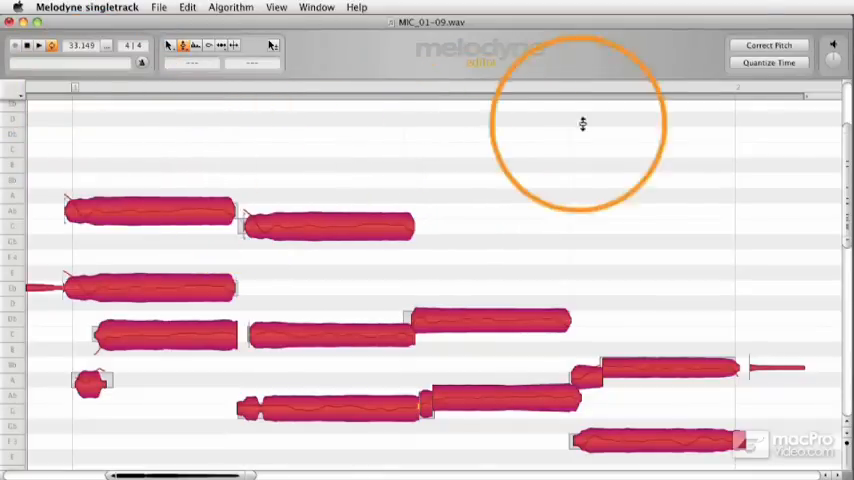
Bring up the Quantize Time dialog for the vocal notes
left_click(768, 62)
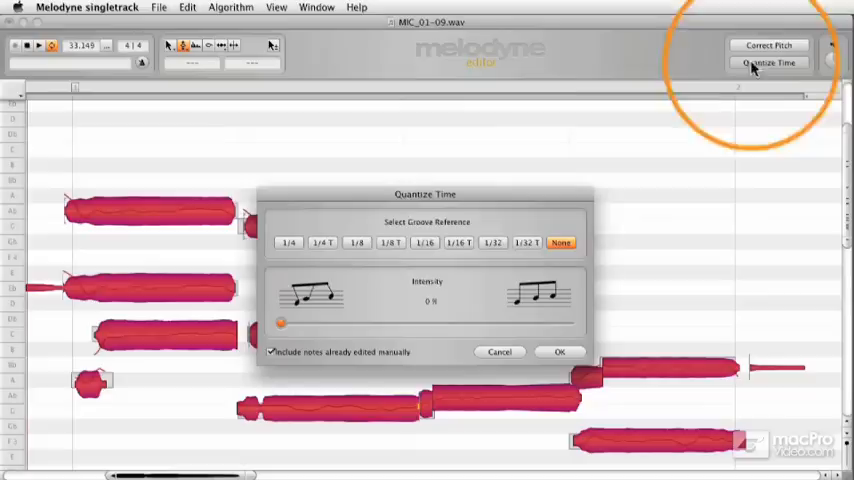
Move the dialog aside and set the groove reference to 1/4, toggling it off briefly to compare
left_click_drag(424, 194, 608, 118)
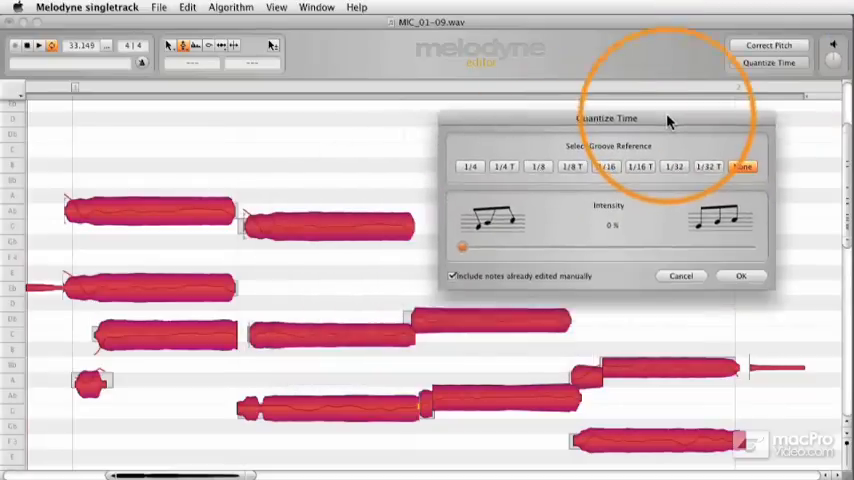
left_click_drag(606, 118, 646, 86)
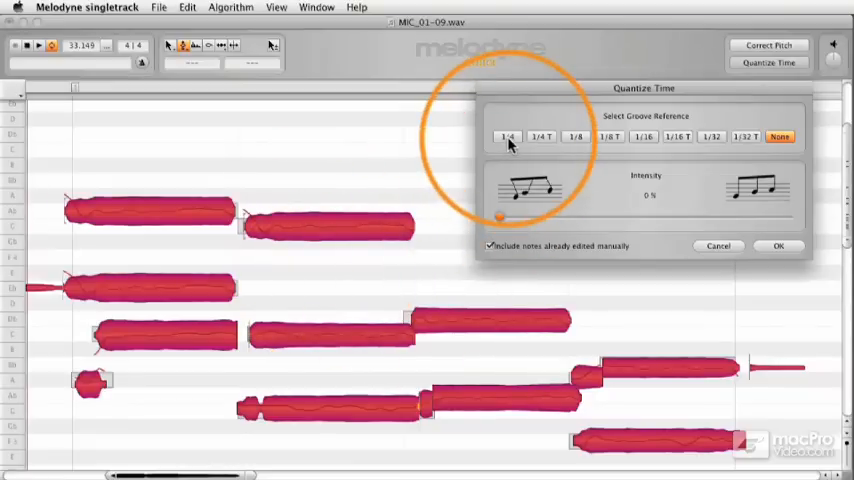
left_click(508, 136)
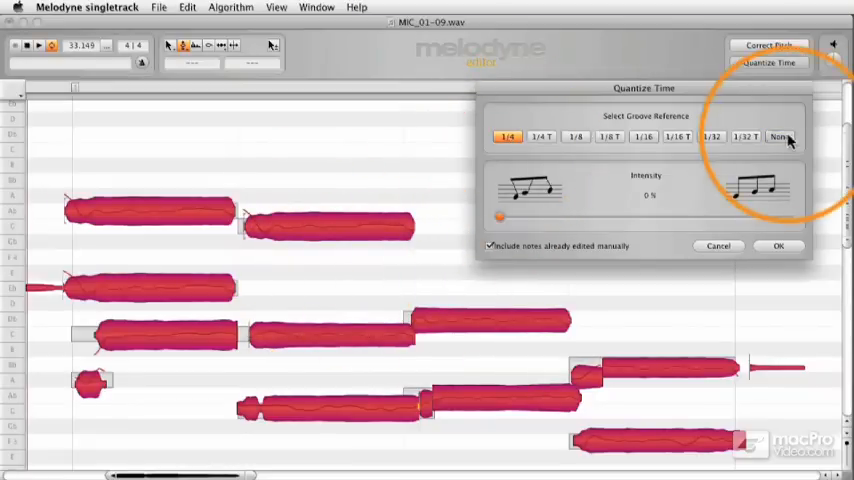
left_click(780, 136)
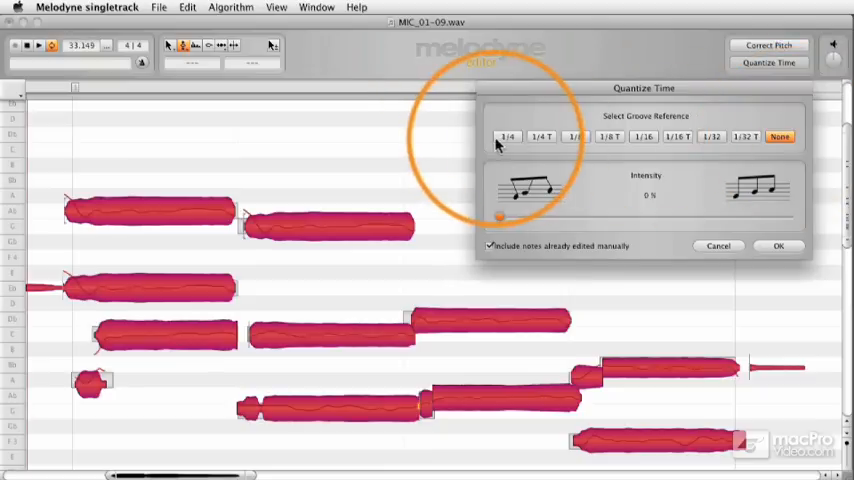
left_click(508, 136)
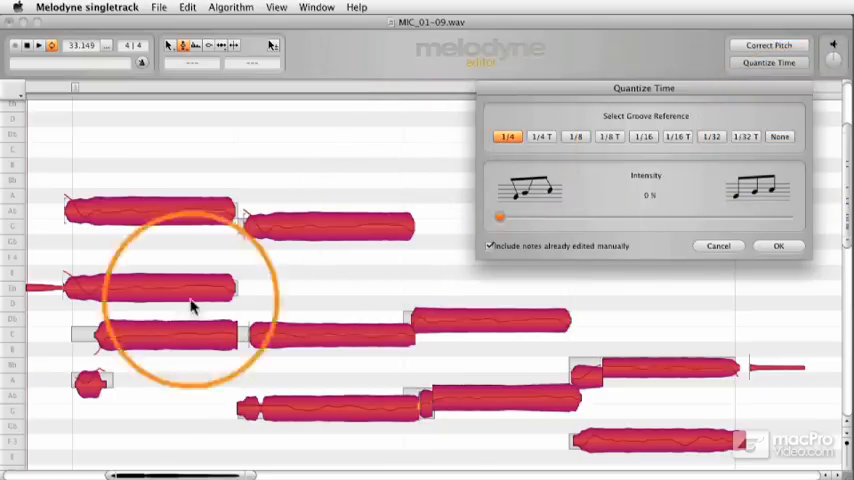
mouse_move(322, 294)
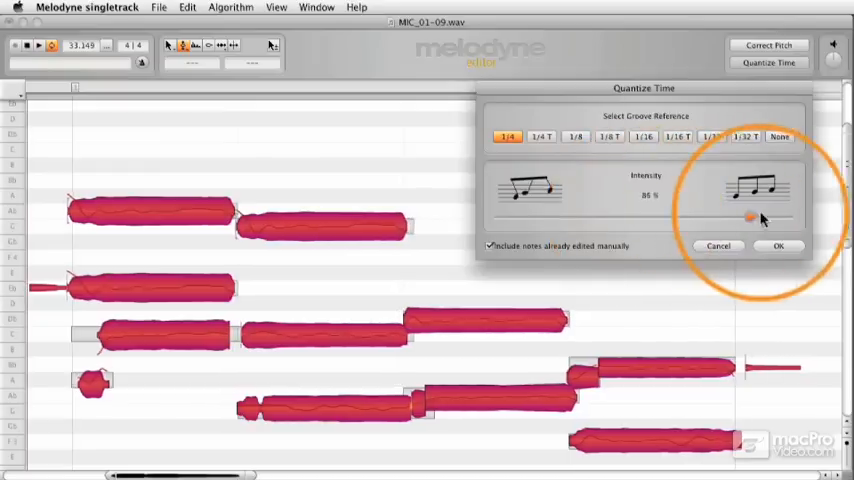
Try quantize intensities of 80, 70 and 100 percent, settling partway below full
left_click_drag(752, 216, 720, 216)
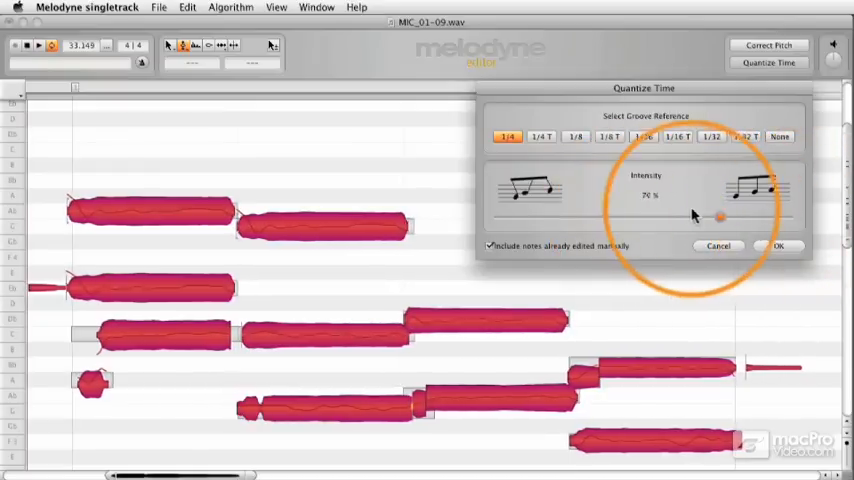
left_click_drag(718, 216, 680, 216)
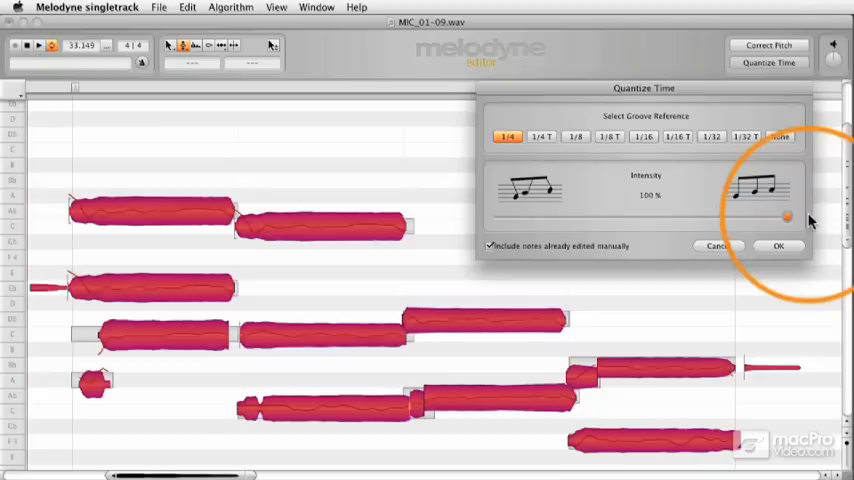
left_click_drag(788, 216, 756, 216)
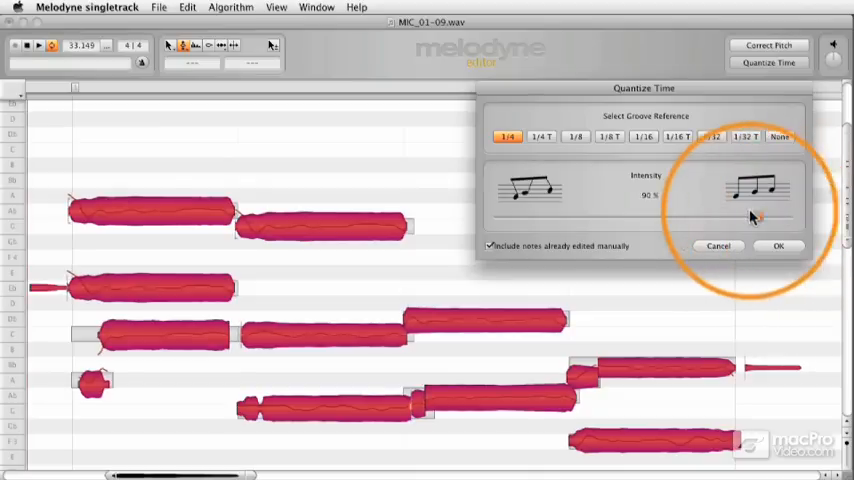
left_click_drag(758, 218, 736, 218)
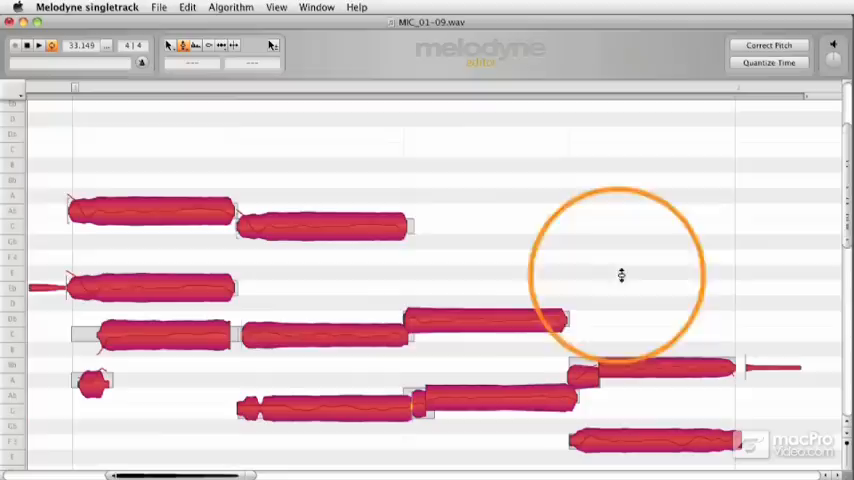
mouse_move(384, 288)
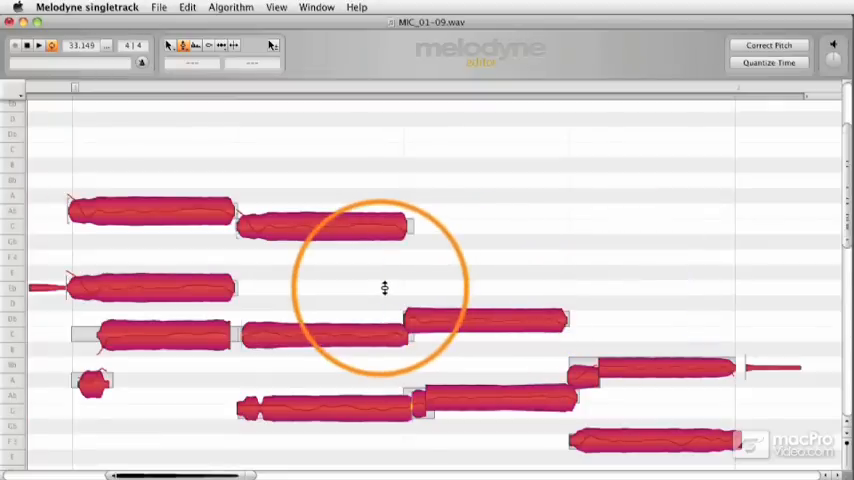
mouse_move(328, 280)
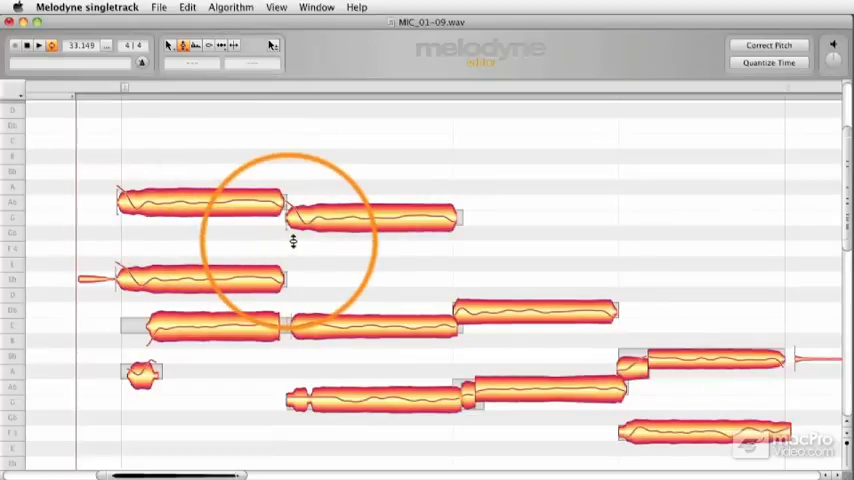
Switch to the Pitch Modulation Tool from the editor's context menu
right_click(292, 242)
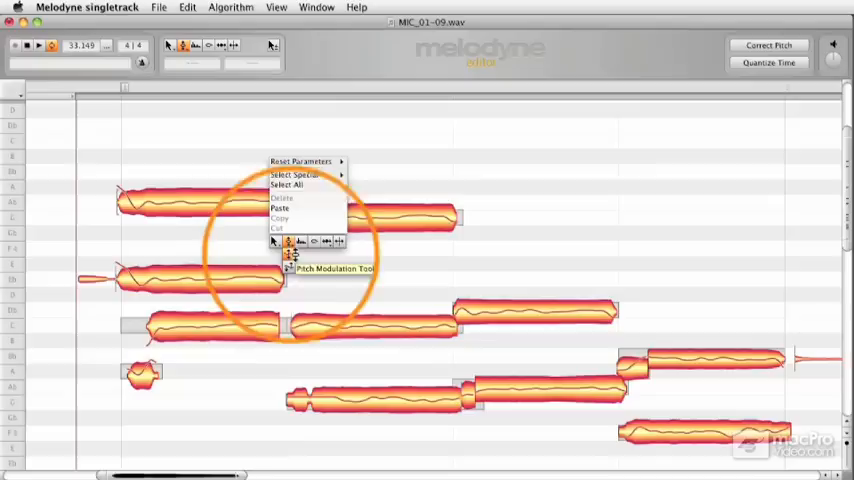
mouse_move(288, 256)
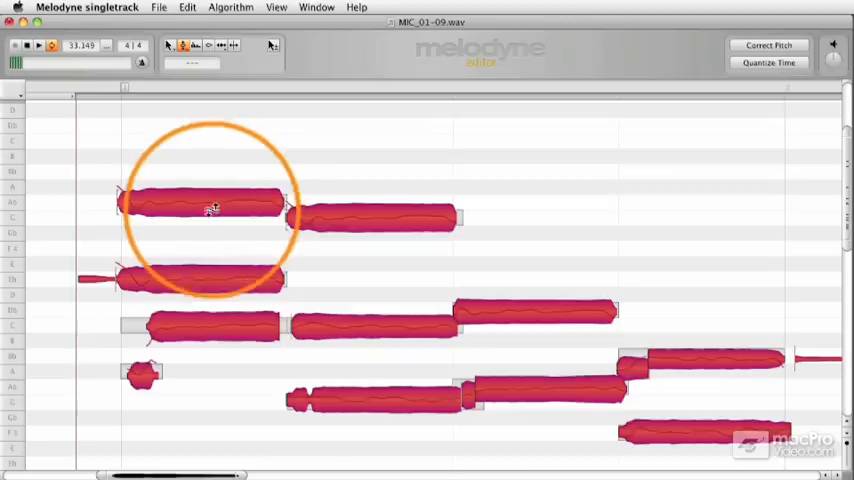
mouse_move(212, 304)
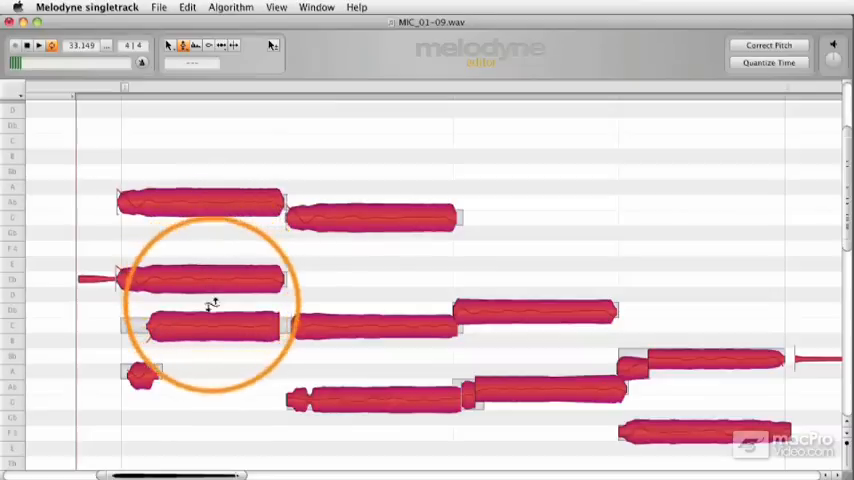